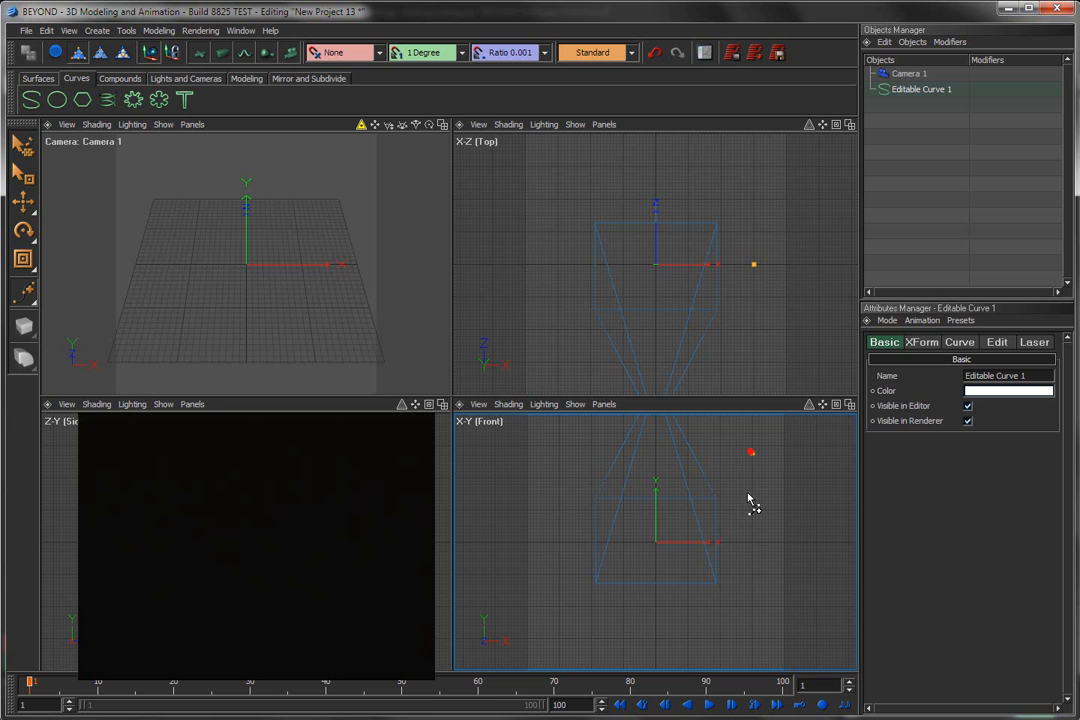
Adjust the editable curve's points in the Front viewport into a goblet profile
{"action": "left_click", "coordinate": [518, 100]}
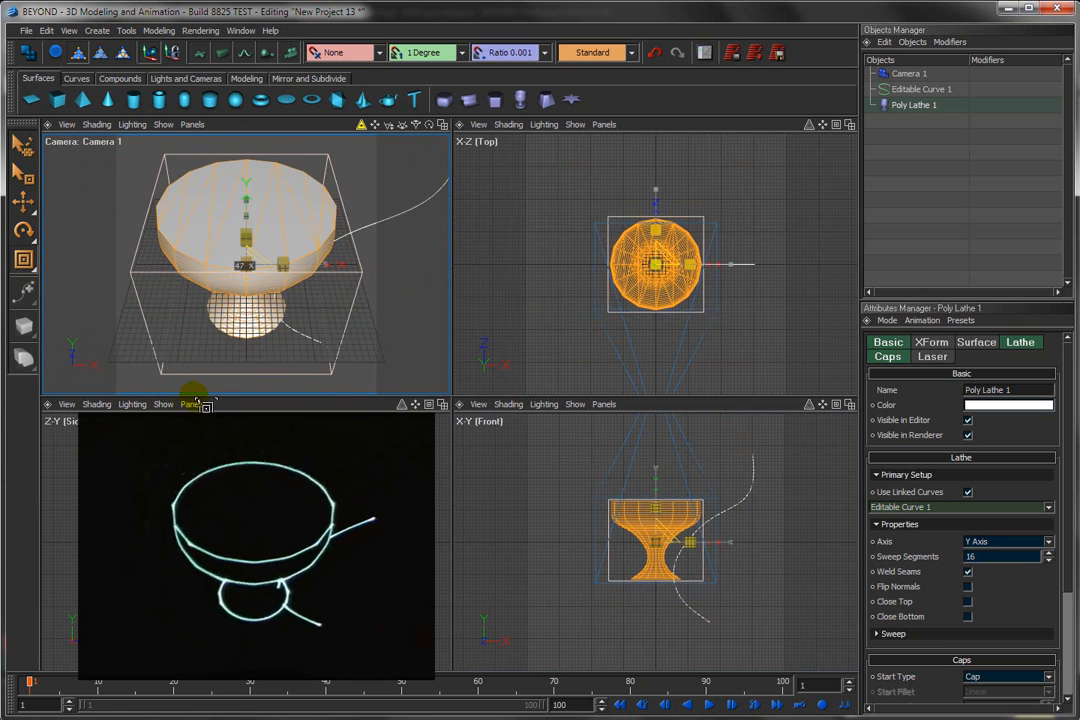
Add a Poly Lathe and link Editable Curve 1 to it, rotating about the Y axis
{"action": "left_click", "coordinate": [920, 88]}
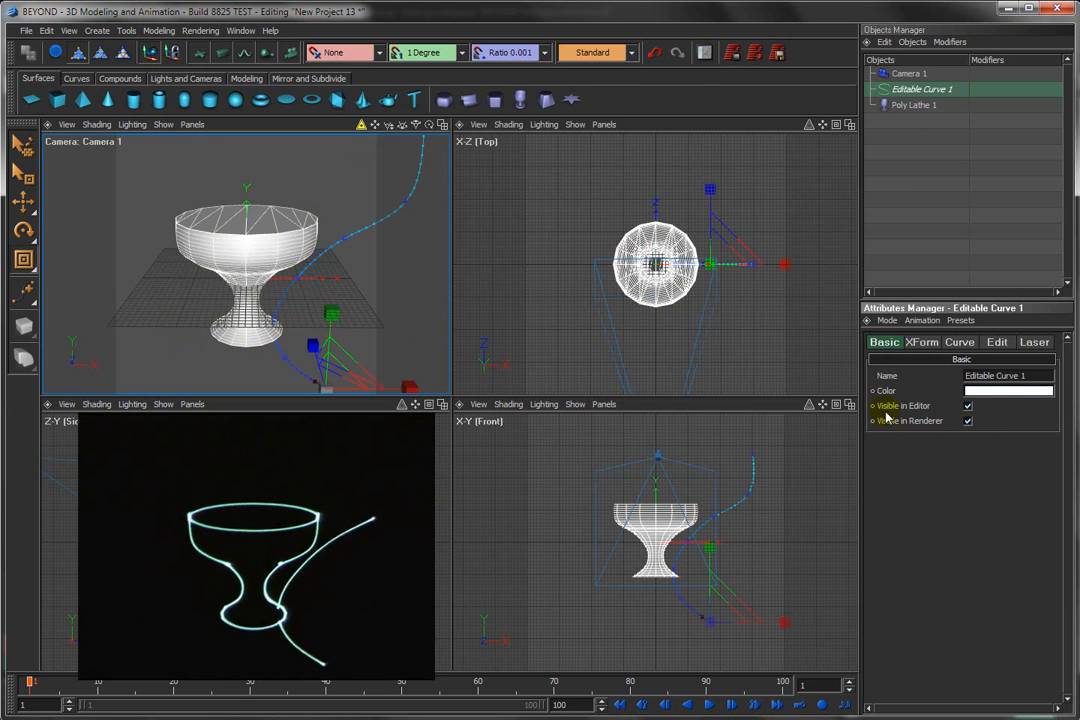
Move Editable Curve 1's points to form a stem and base, then reselect Poly Lathe 1
{"action": "left_click", "coordinate": [912, 104]}
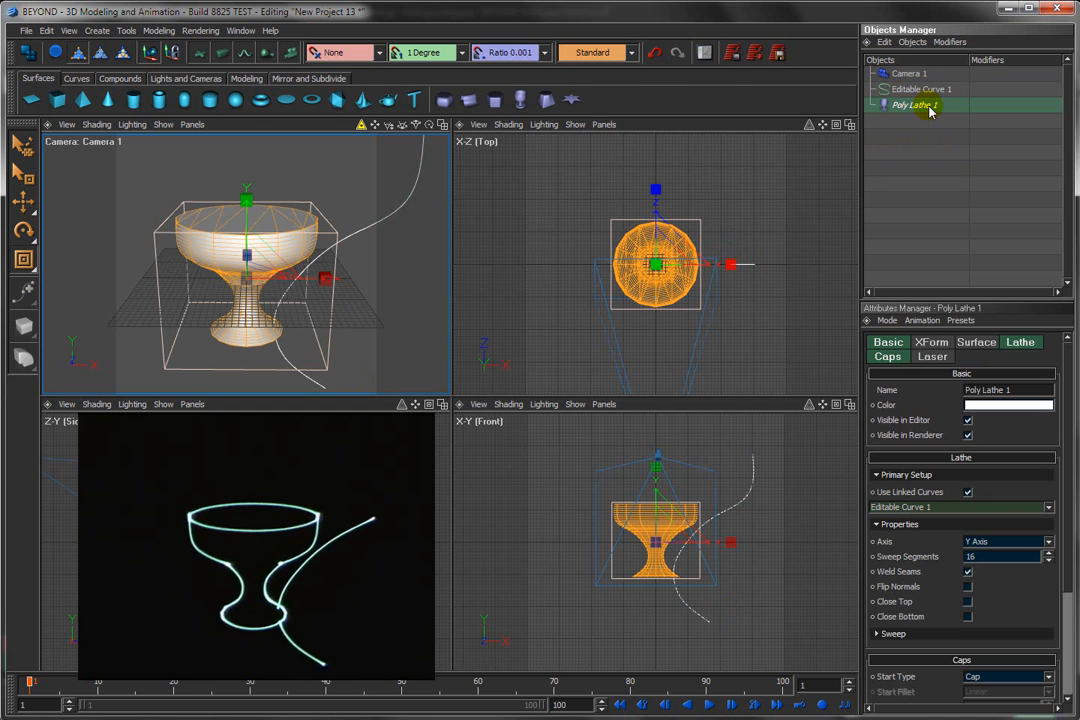
{"action": "left_click", "coordinate": [936, 104]}
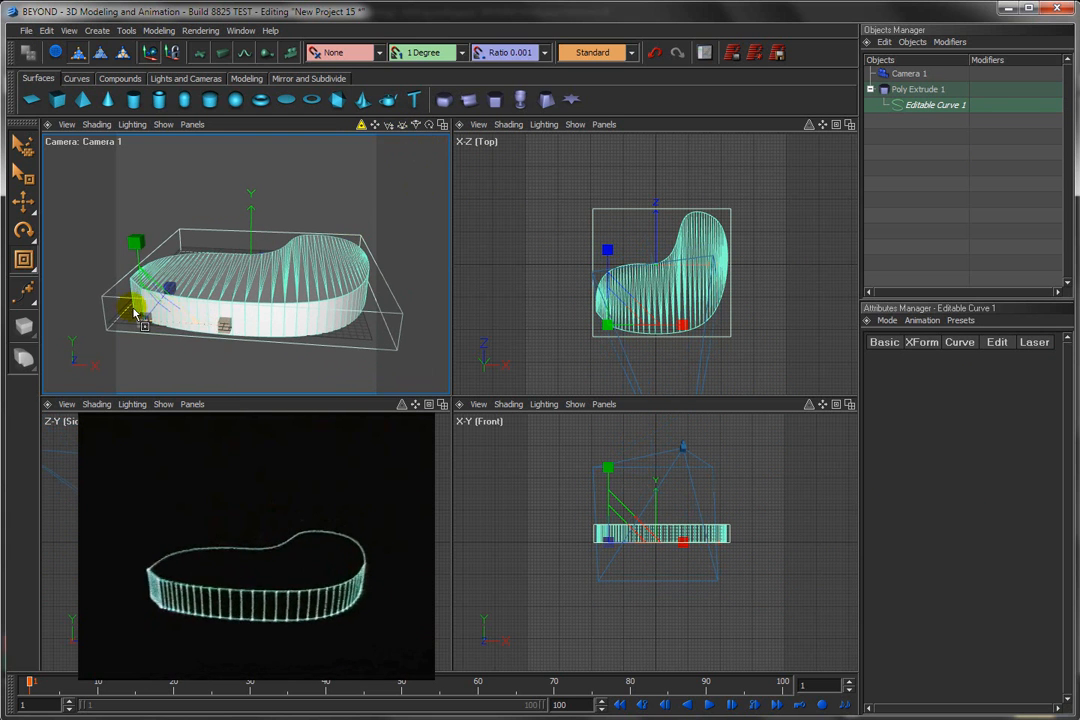
Enable Custom Line Types on Poly Extrude 1's Laser settings for clean outline edges
{"action": "left_click", "coordinate": [918, 88]}
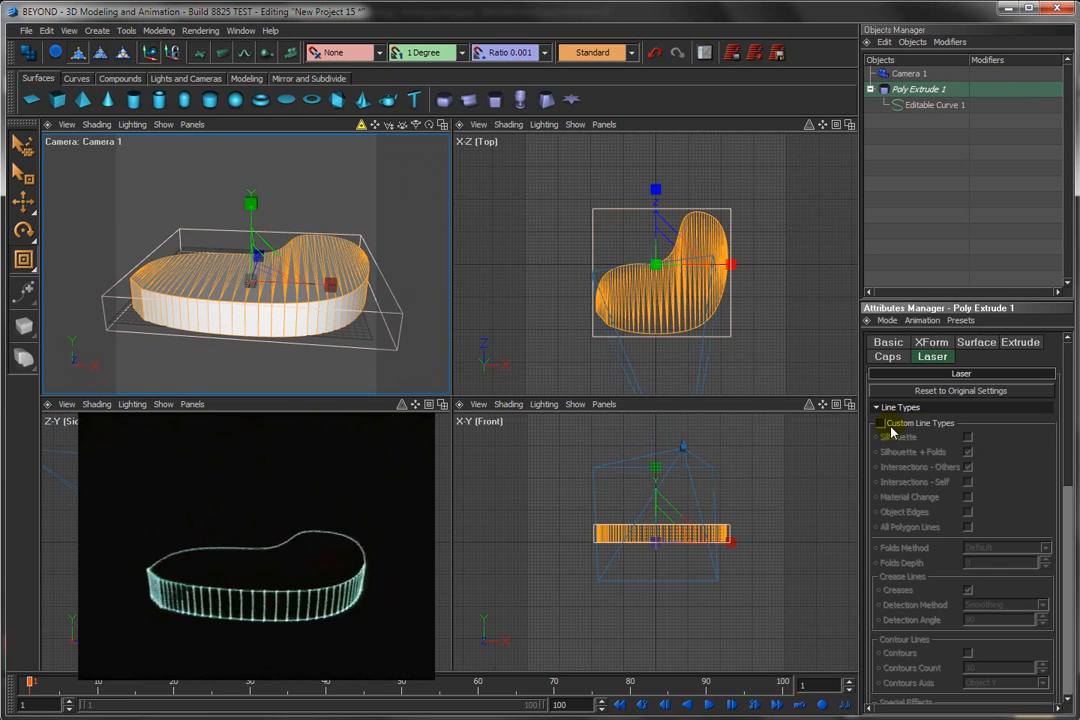
{"action": "left_click", "coordinate": [880, 424]}
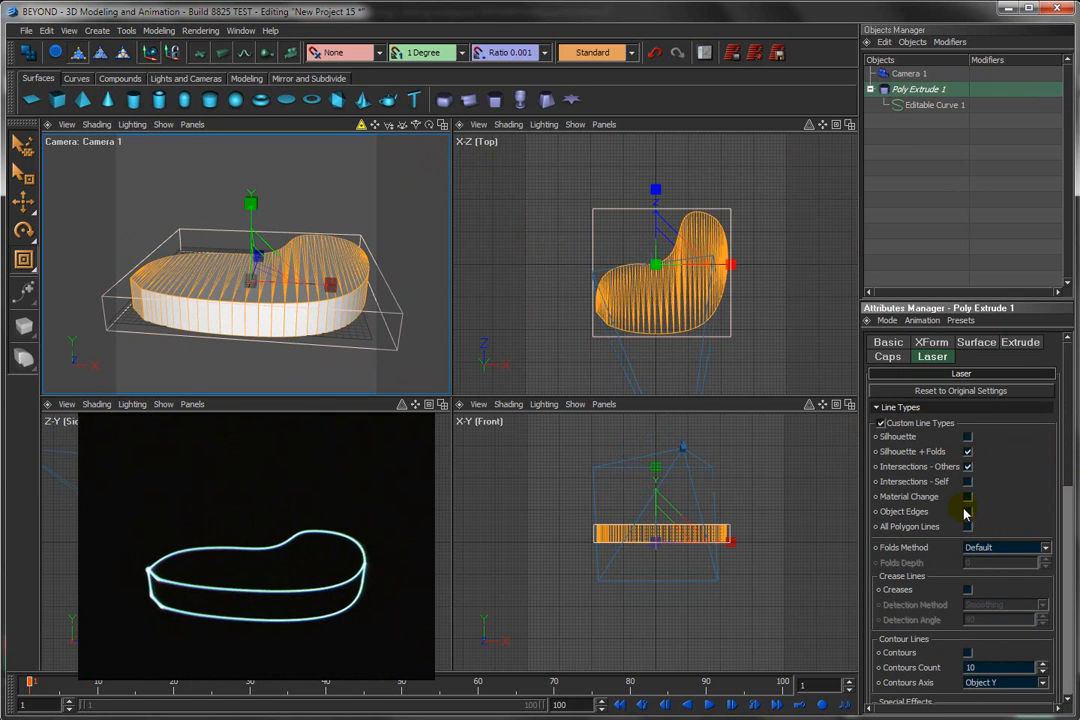